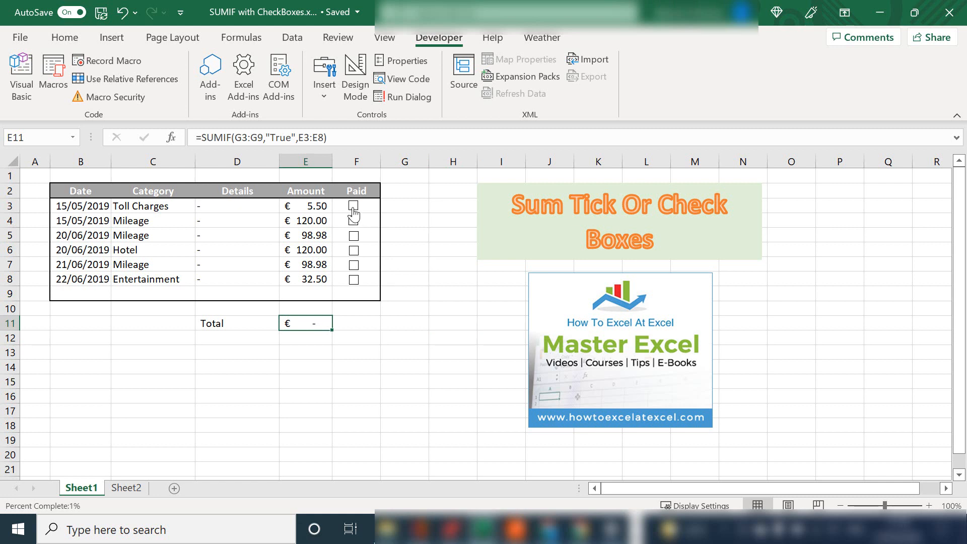
Tick the remaining Paid checkboxes so the SUMIF total in E11 reaches €475.96.
left_click(353, 281)
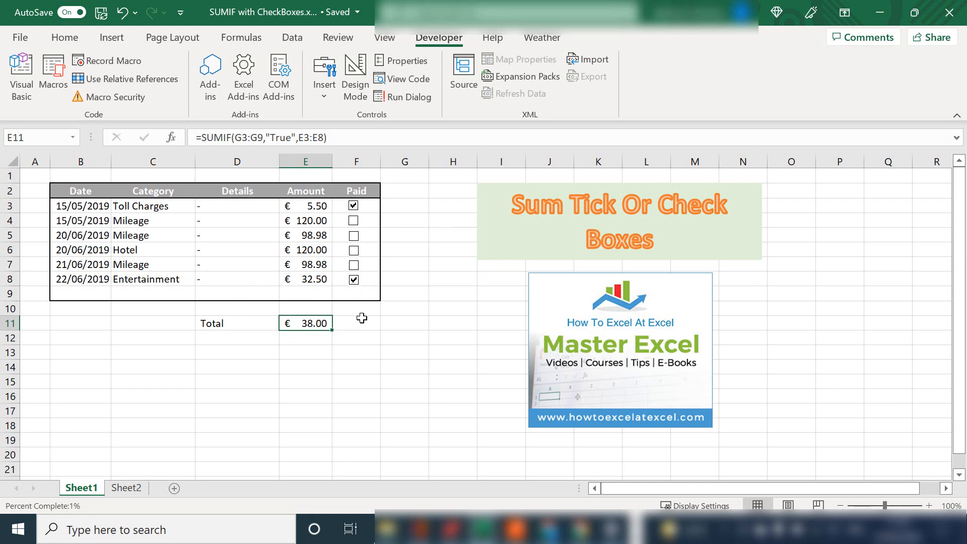
mouse_move(415, 250)
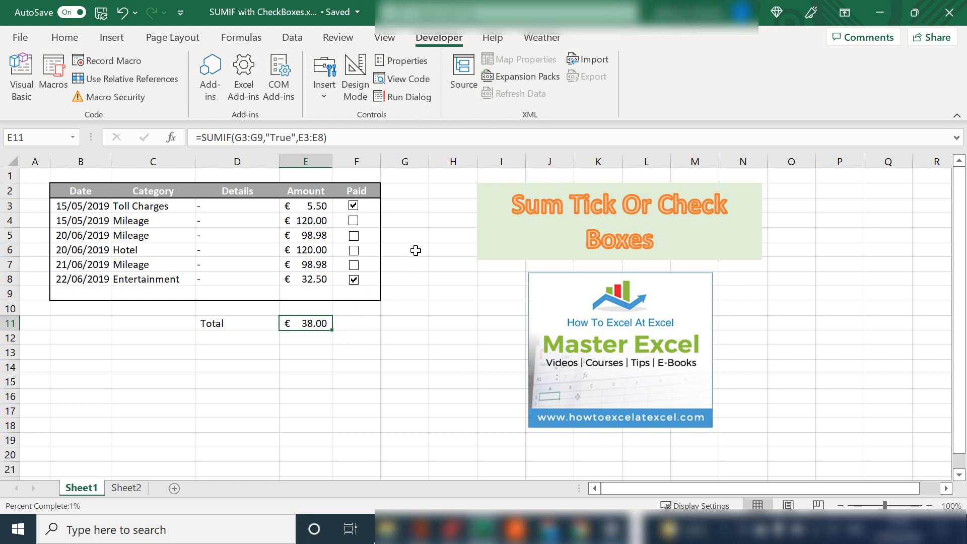
left_click(356, 338)
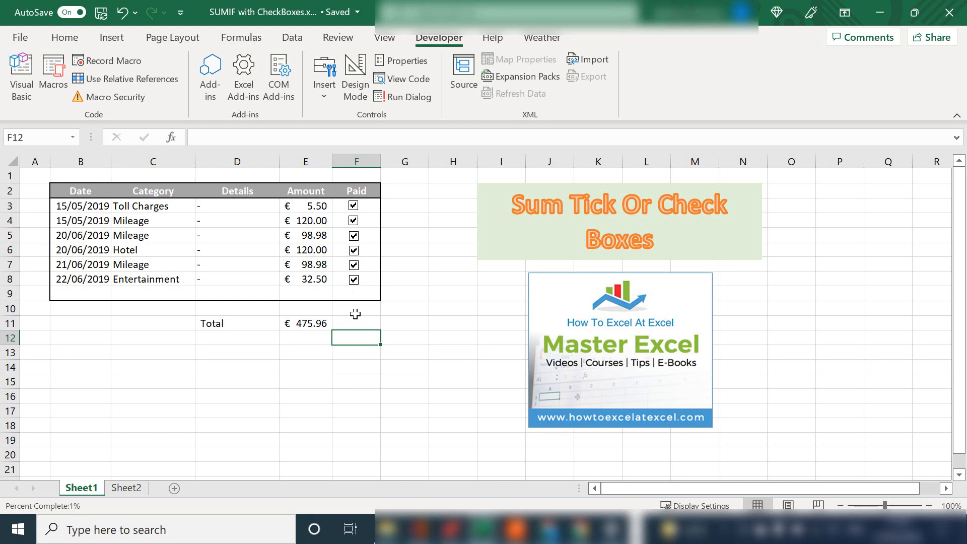
mouse_move(317, 286)
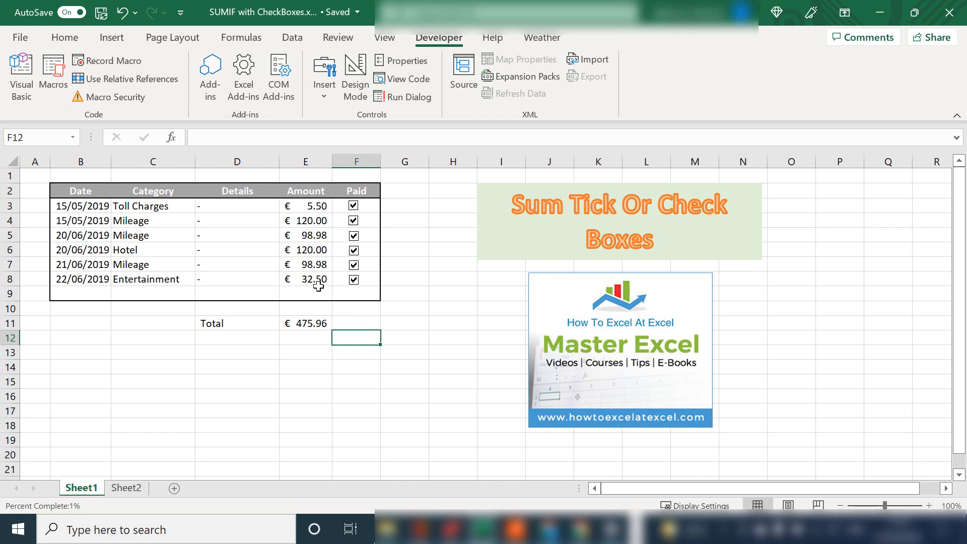
left_click(306, 324)
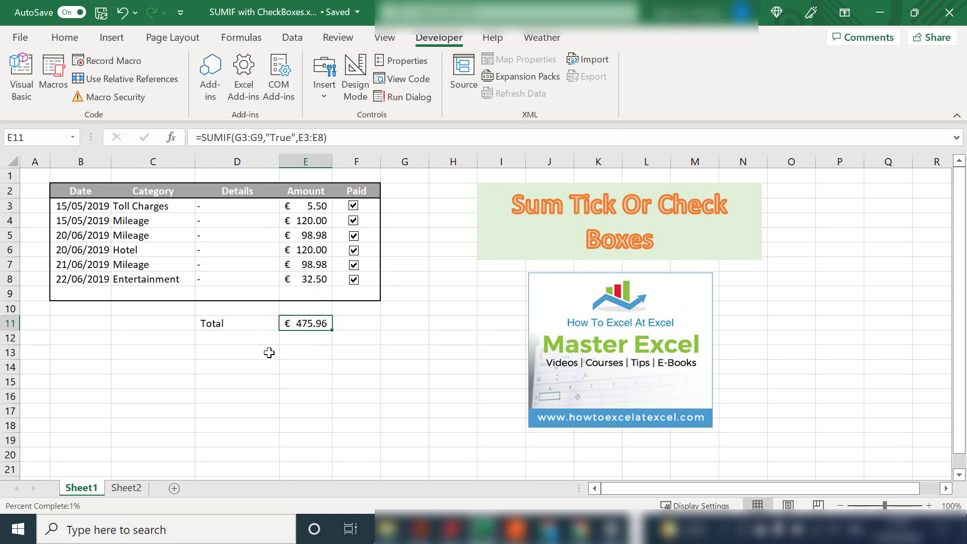
left_click(241, 367)
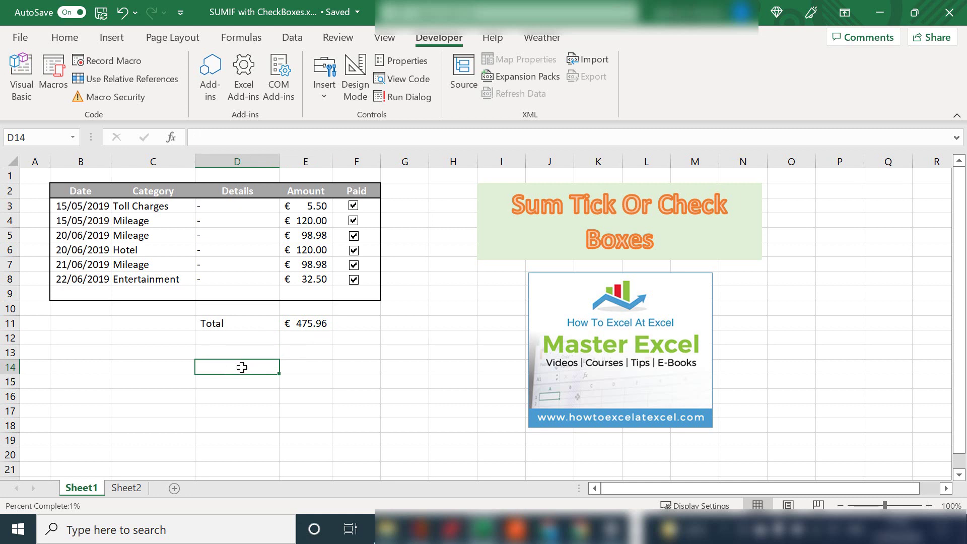
mouse_move(266, 334)
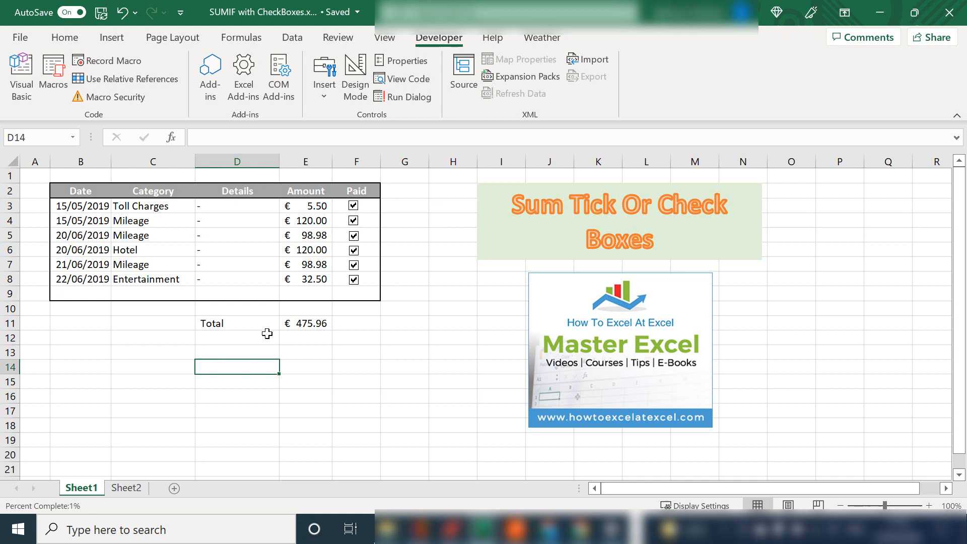
mouse_move(185, 378)
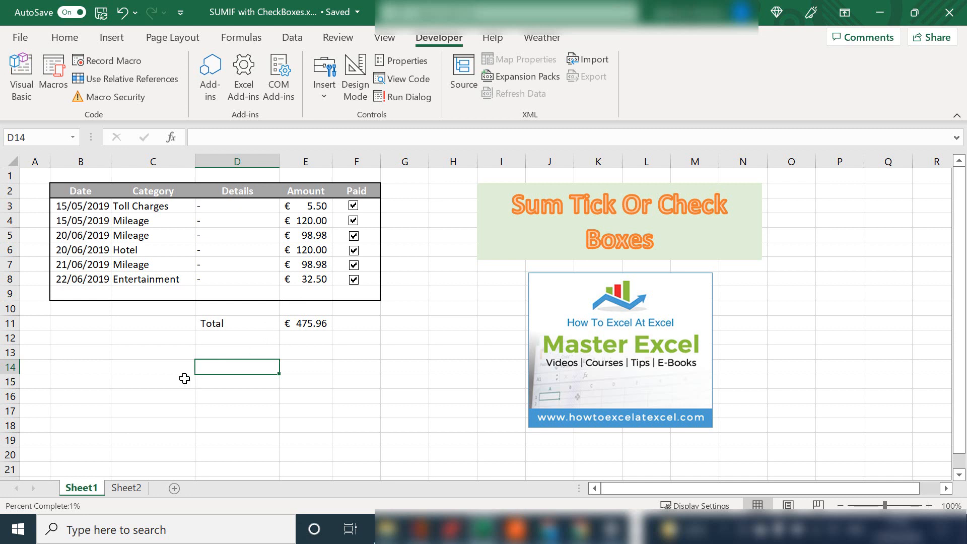
Insert a Form Control checkbox near D15 and tick then untick it to test.
left_click(151, 381)
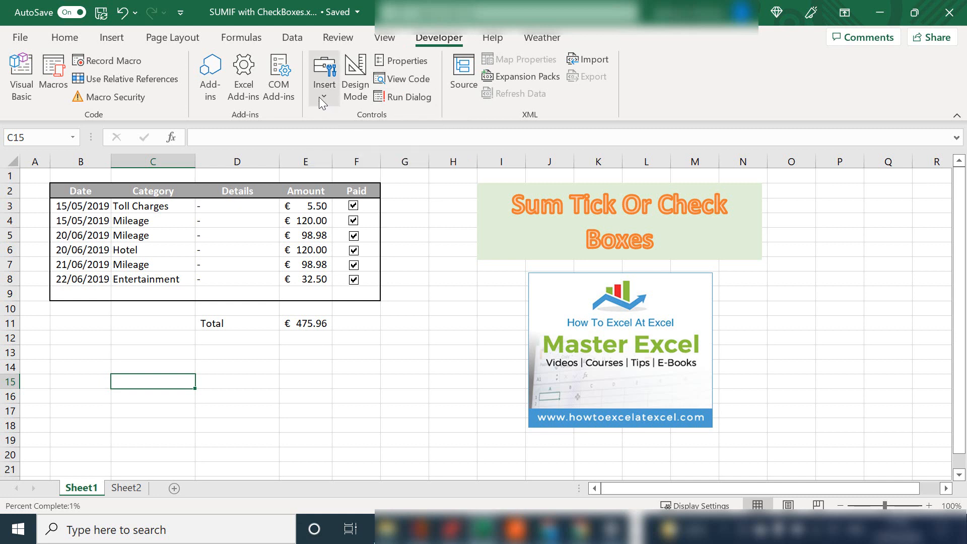
left_click(325, 96)
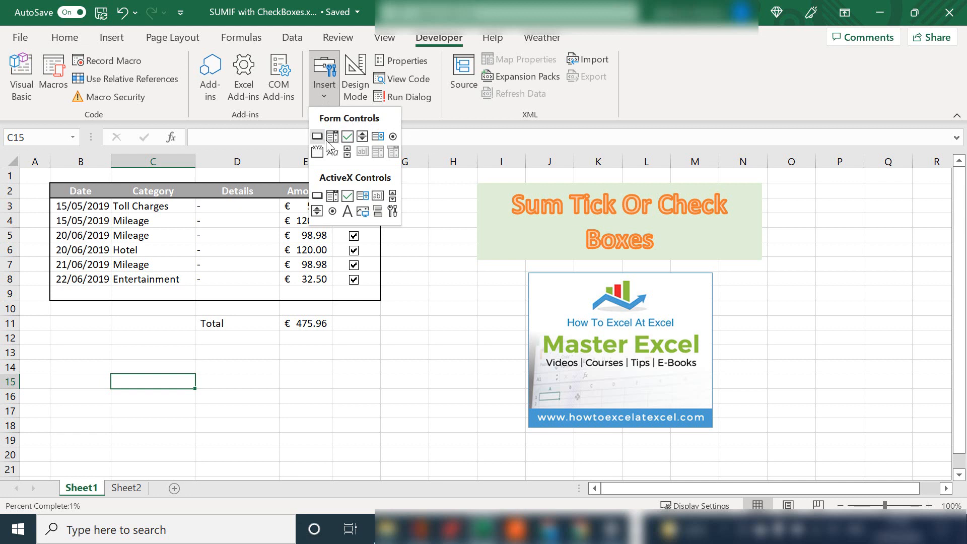
left_click(225, 389)
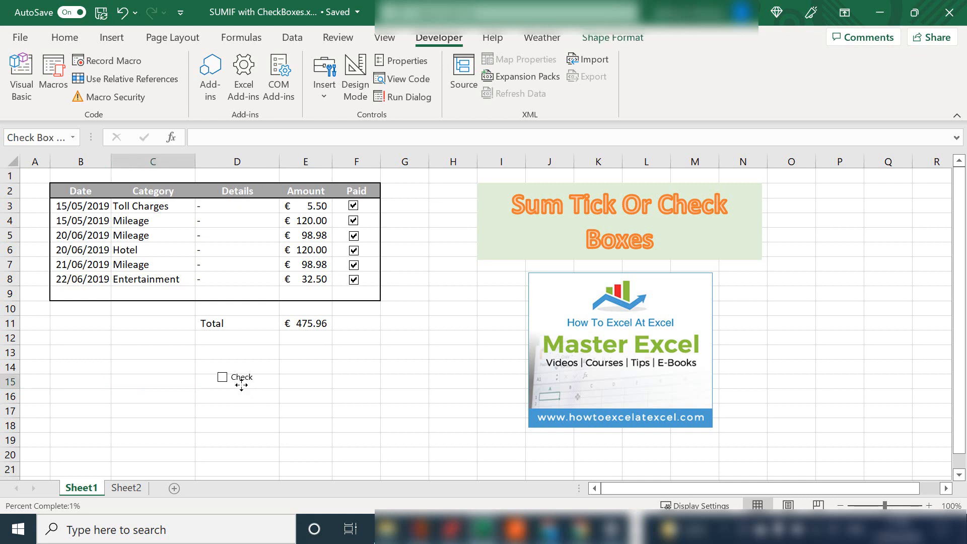
left_click(236, 410)
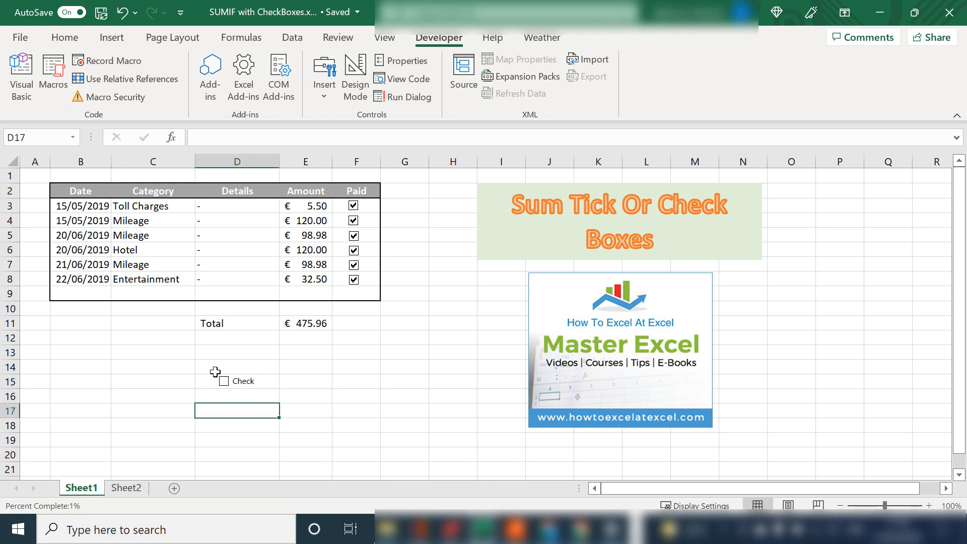
left_click(224, 381)
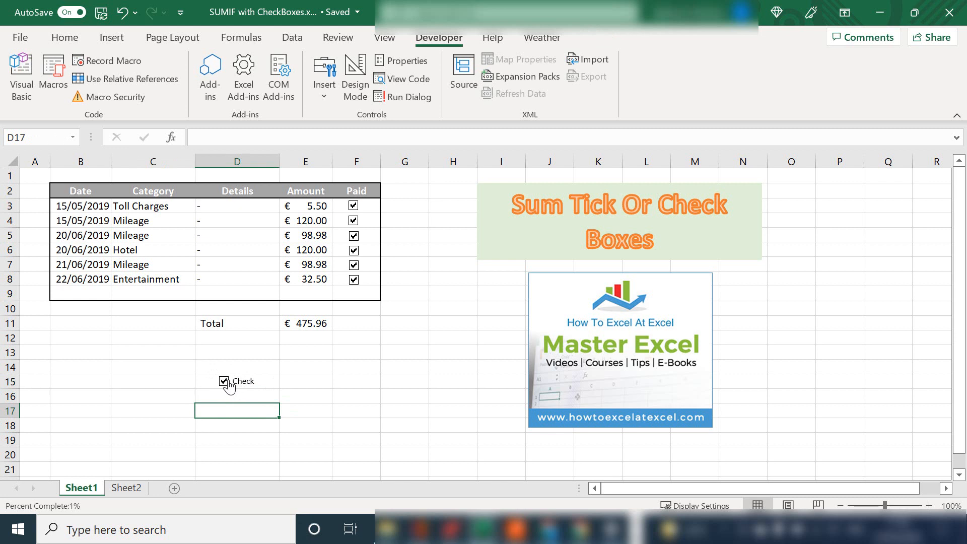
left_click(224, 381)
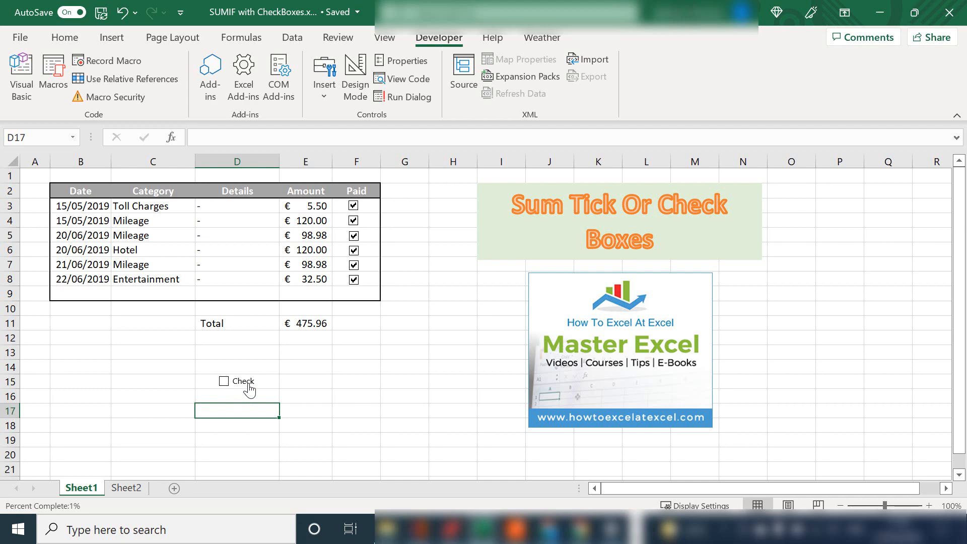
Set the checkbox's Cell link to $E$15 and verify E15 toggles TRUE/FALSE.
left_click(223, 381)
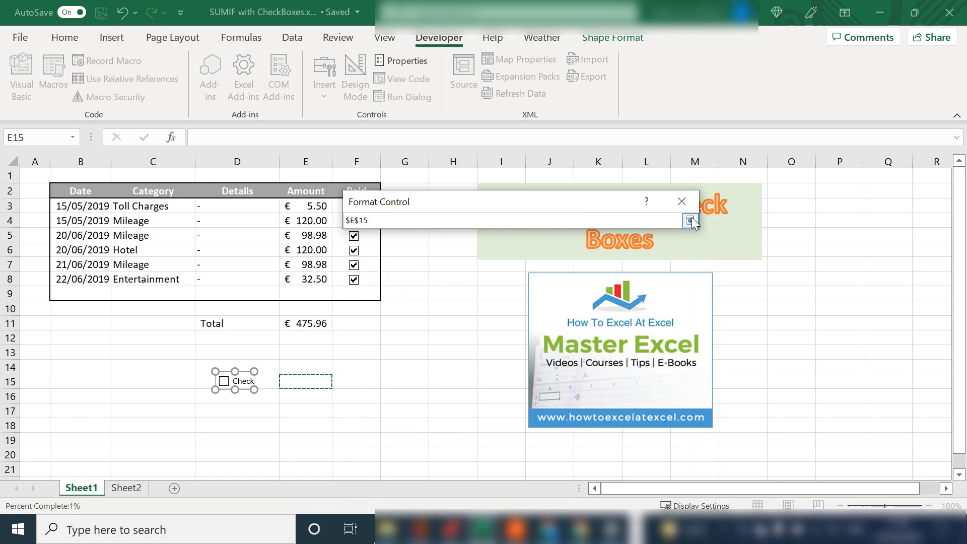
left_click(690, 220)
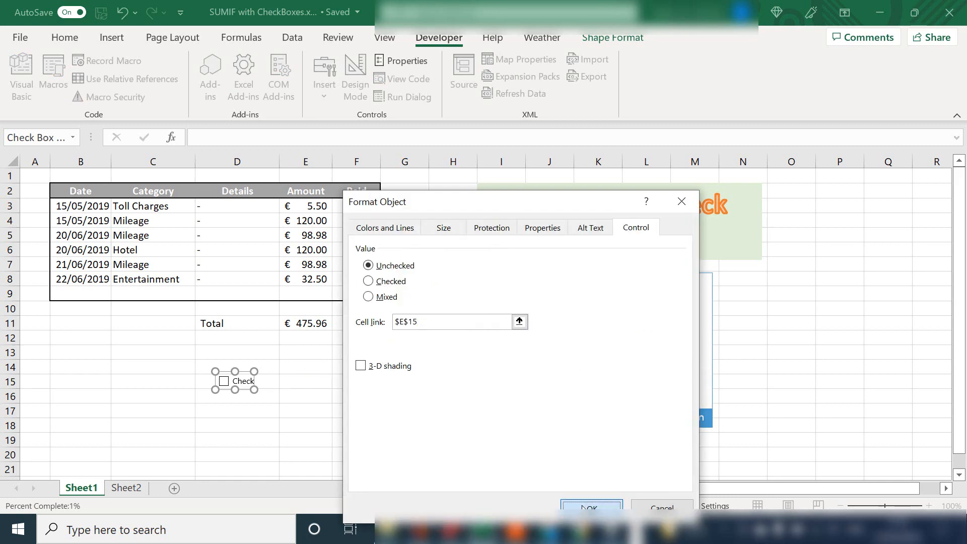
left_click(591, 508)
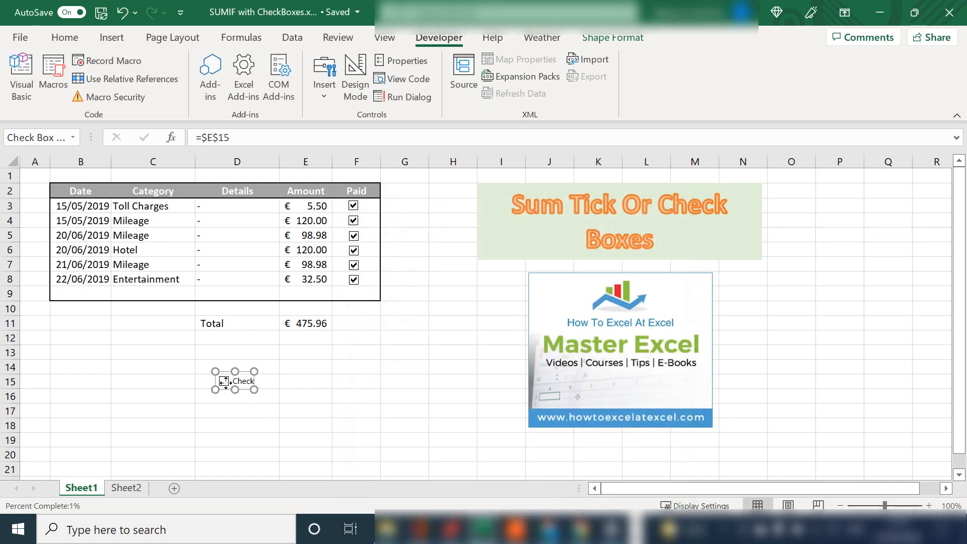
left_click(224, 381)
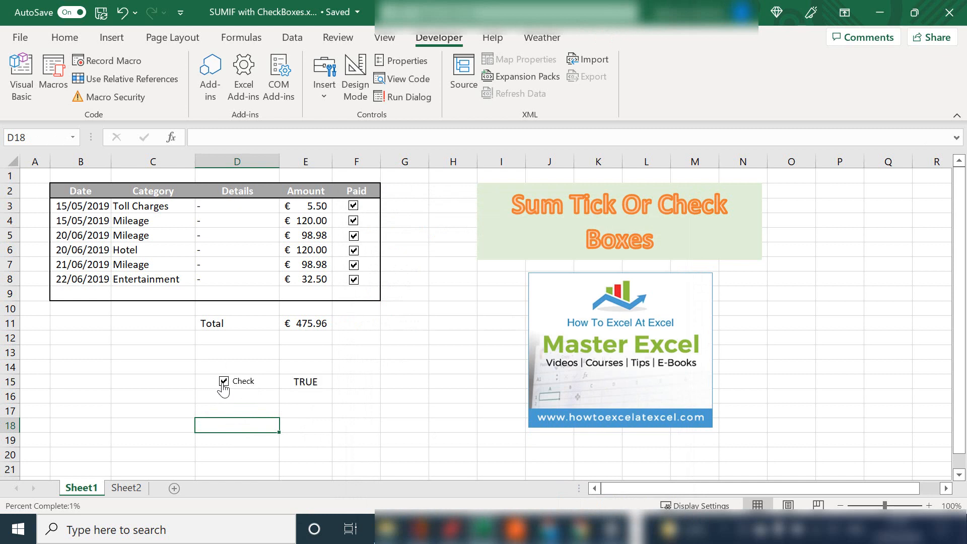
left_click(305, 381)
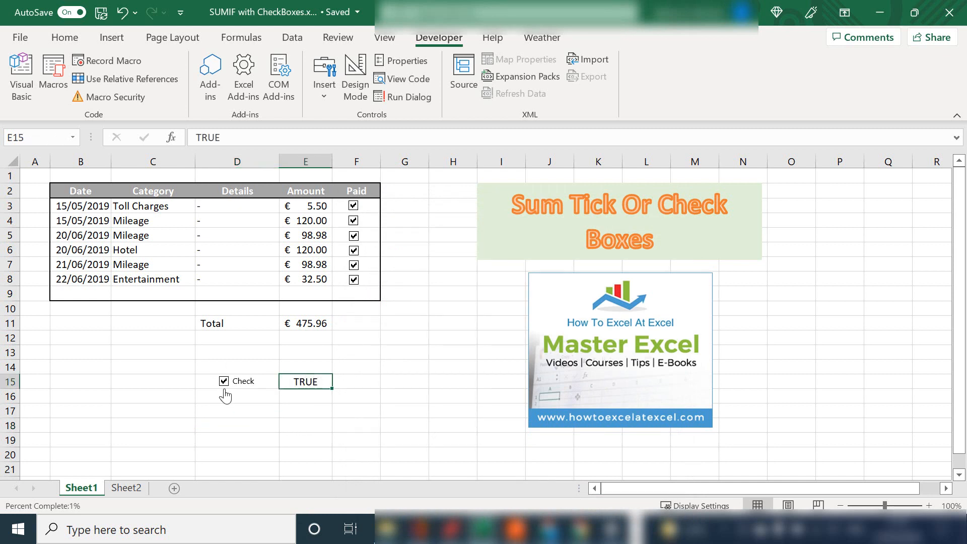
left_click(224, 381)
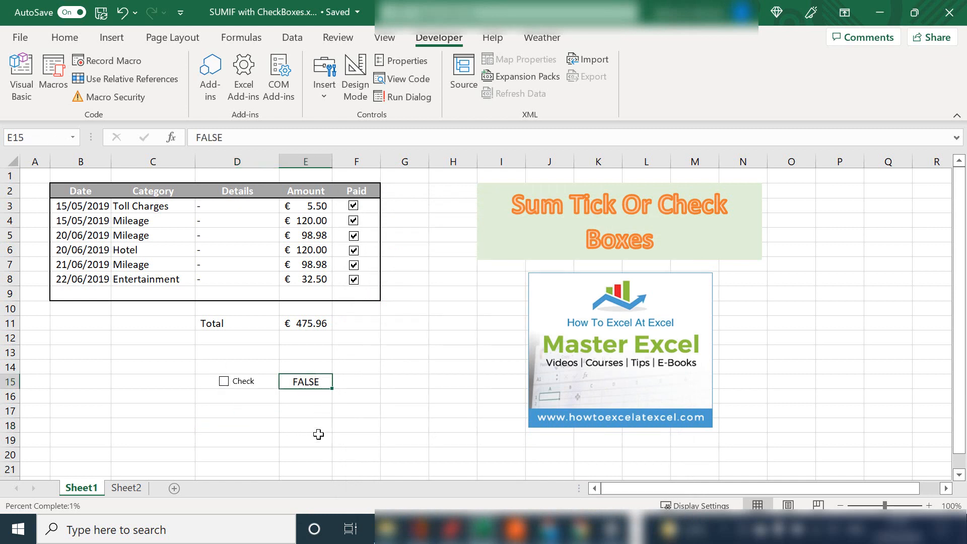
mouse_move(253, 381)
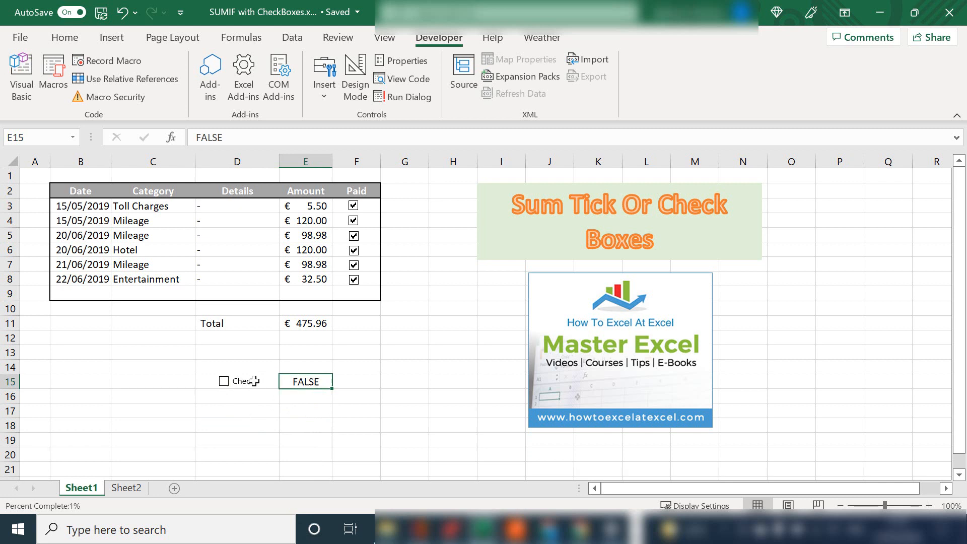
mouse_move(272, 399)
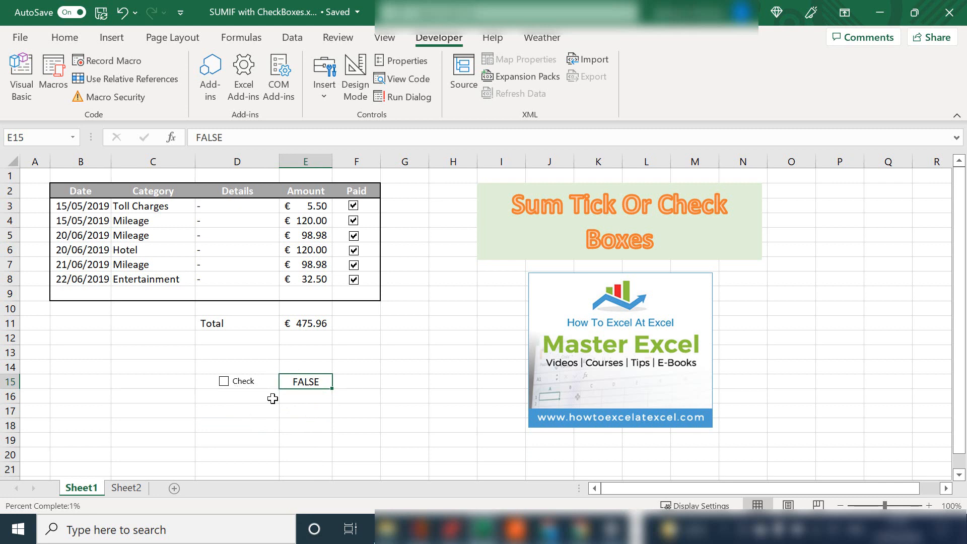
mouse_move(304, 355)
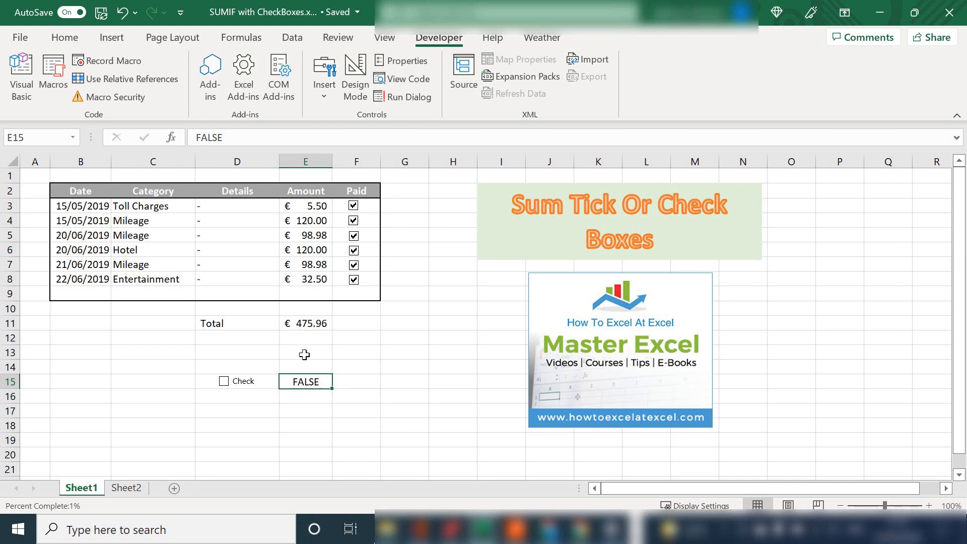
Delete the test checkbox and link the Paid checkboxes to G3:G8, all showing TRUE when ticked.
left_click(64, 37)
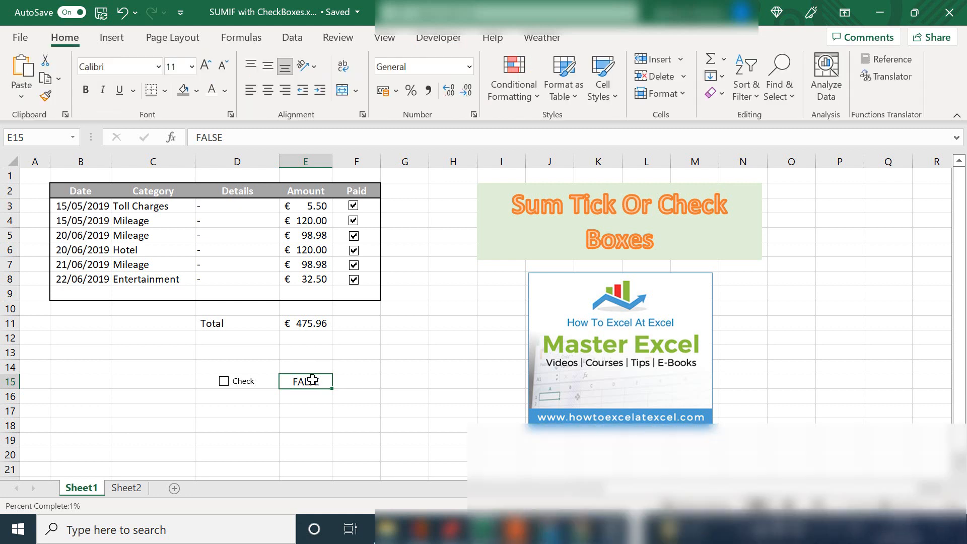
right_click(224, 380)
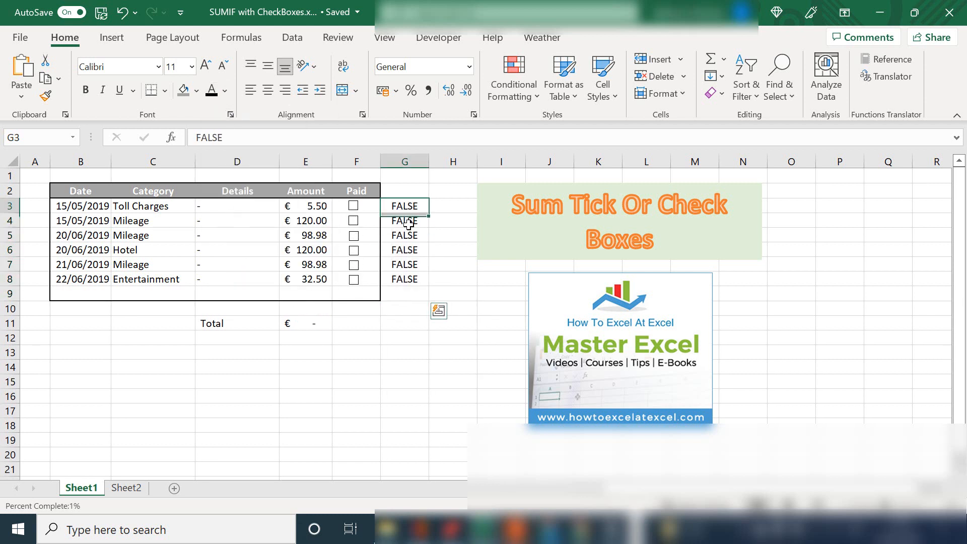
left_click_drag(406, 205, 405, 279)
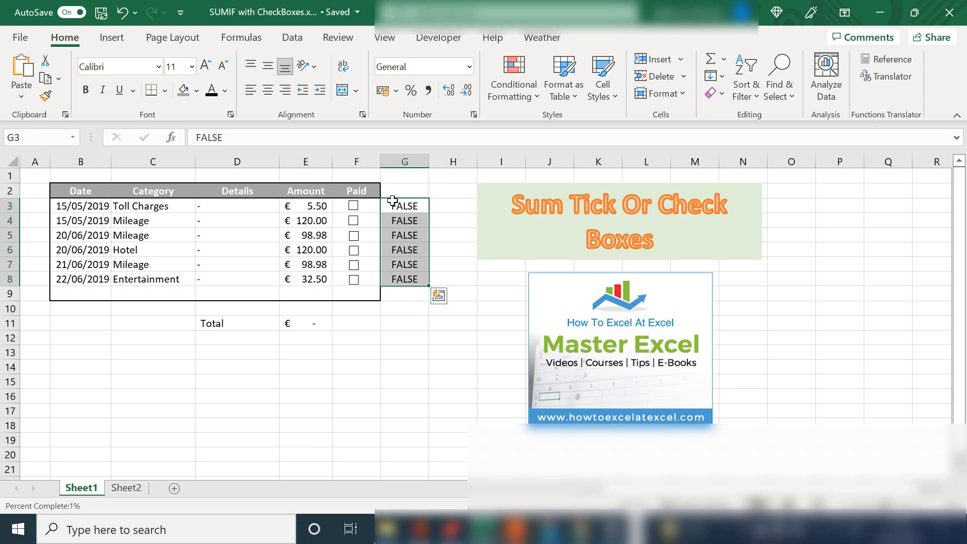
left_click(354, 206)
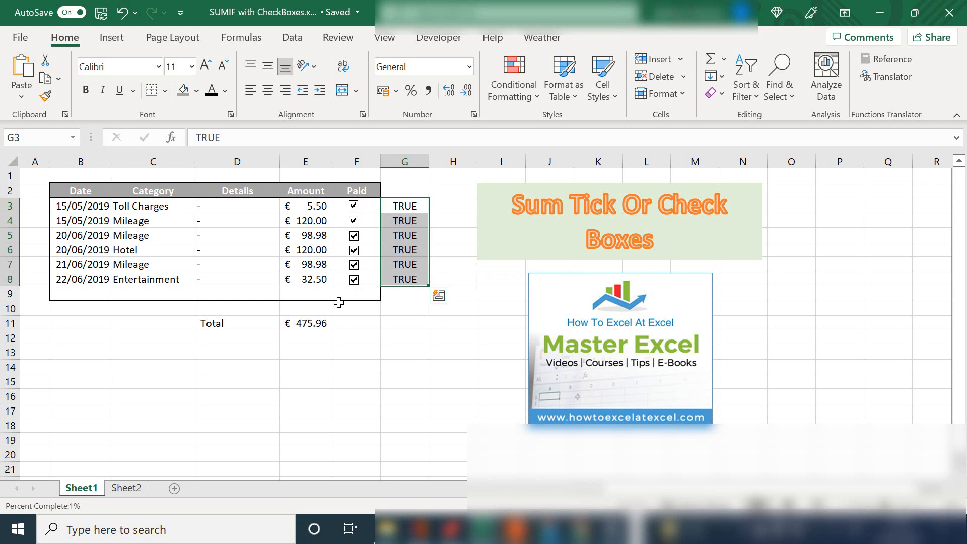
left_click(305, 323)
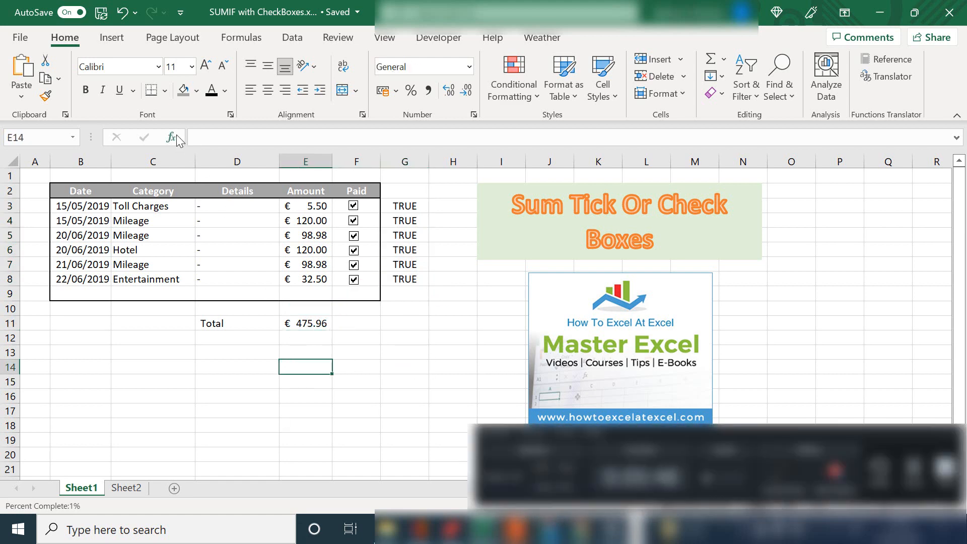
Search the Insert Function dialog for SUMIF and read its description.
left_click(170, 138)
type("sumif")
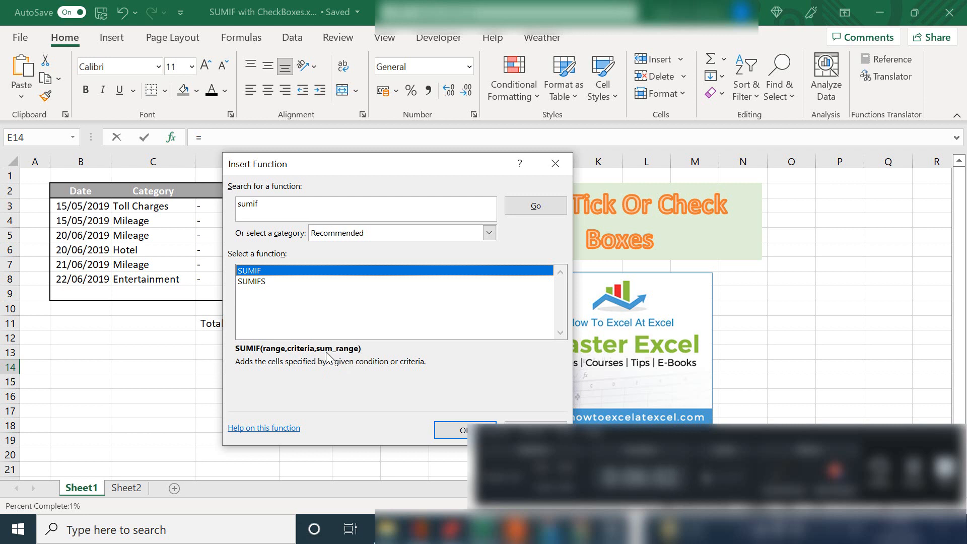
mouse_move(248, 373)
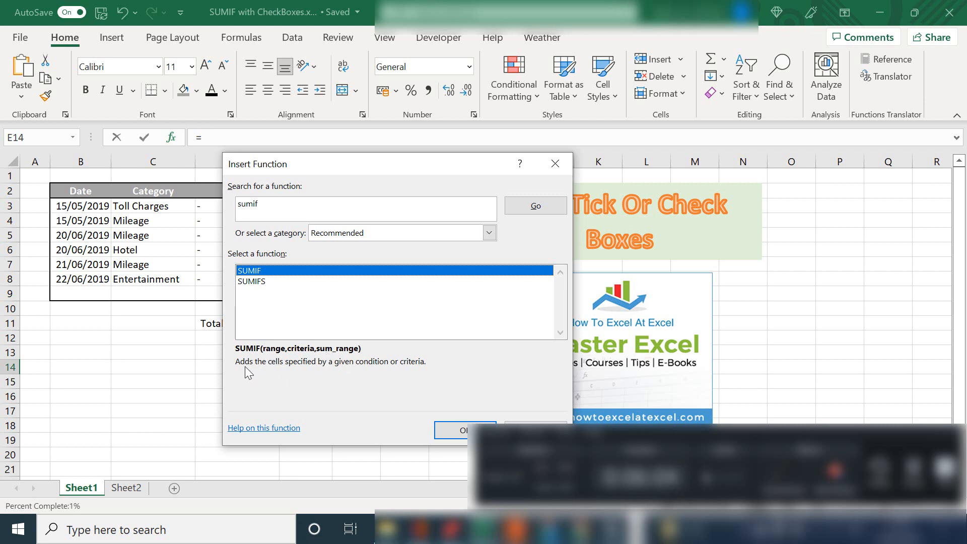
mouse_move(335, 377)
type("=s")
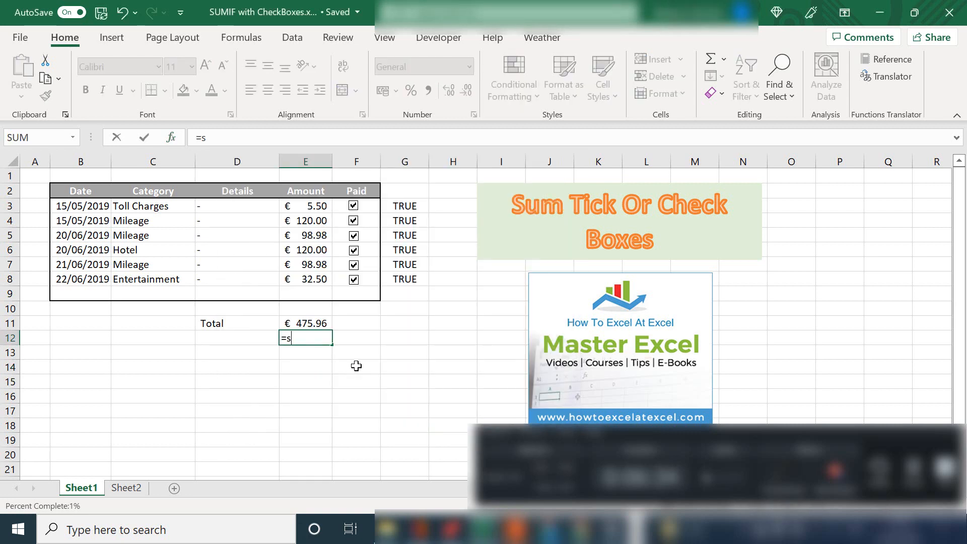
Enter =SUMIF(G3:G8,"True",E3:E8) in E12, giving 475.96.
type("umif(")
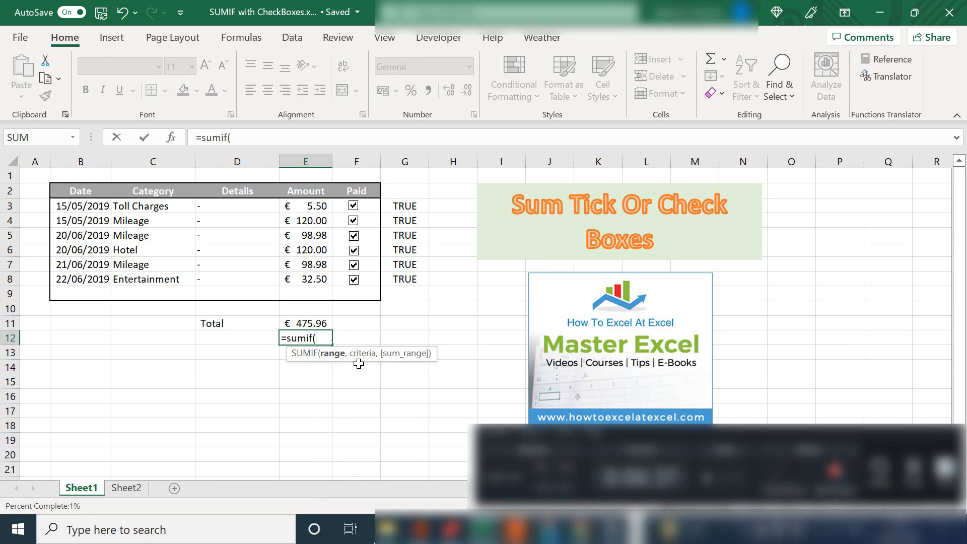
mouse_move(399, 224)
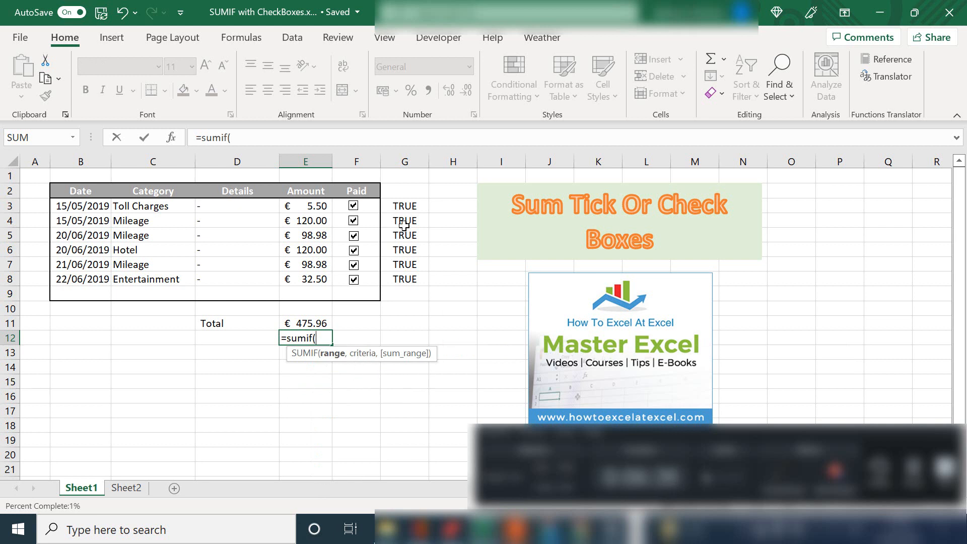
left_click_drag(405, 206, 405, 279)
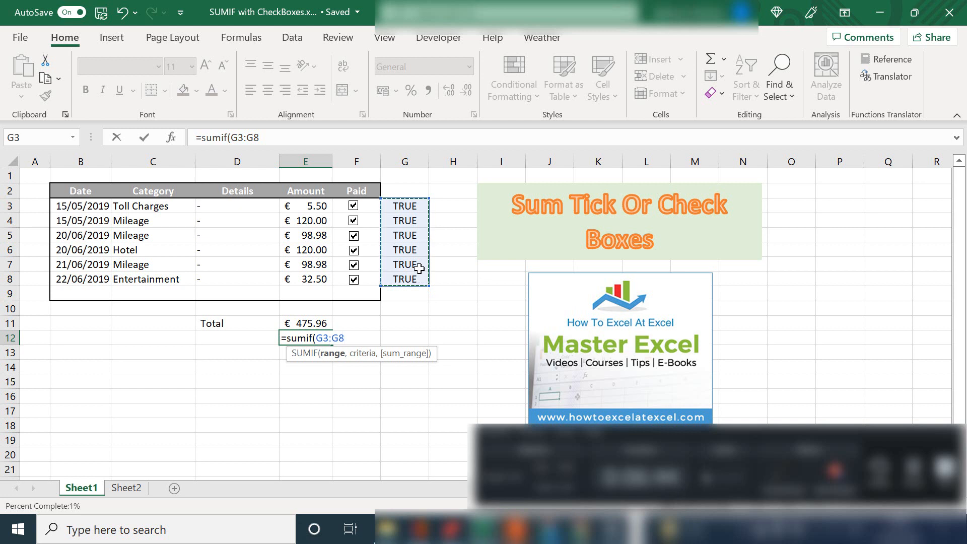
mouse_move(431, 254)
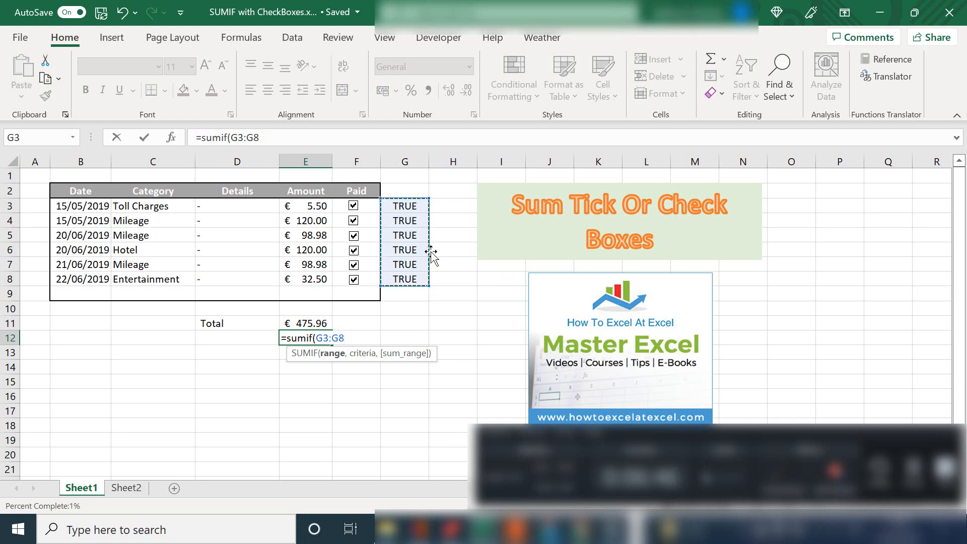
type(",\"")
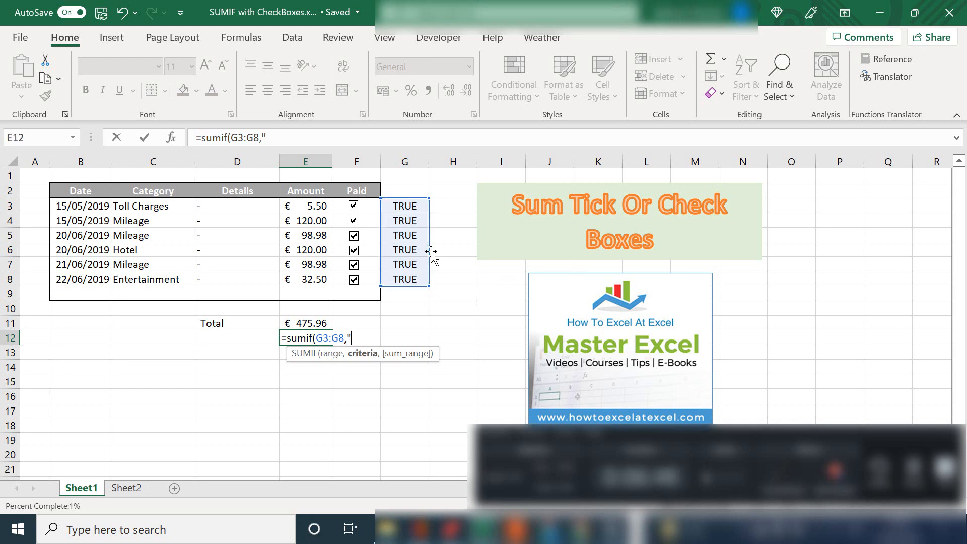
type("True\",")
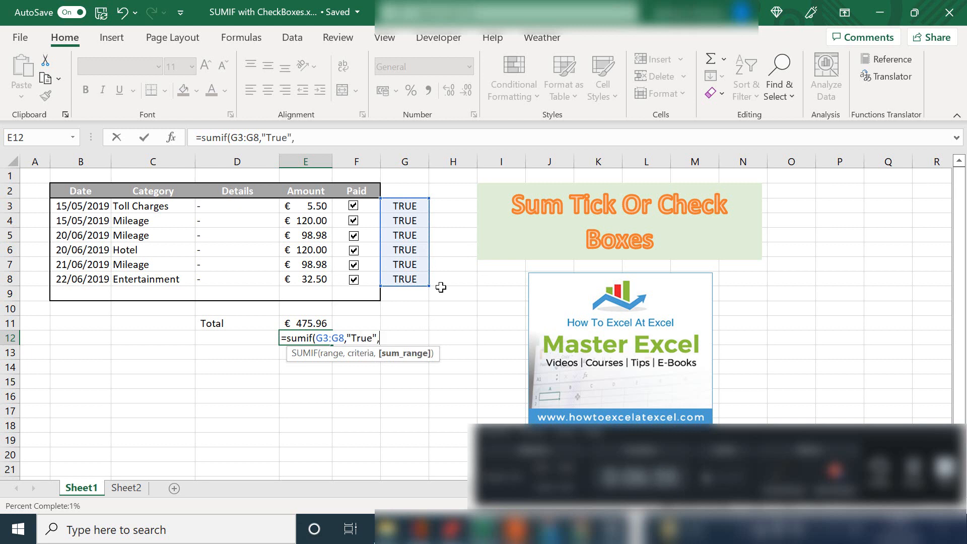
left_click_drag(305, 205, 305, 293)
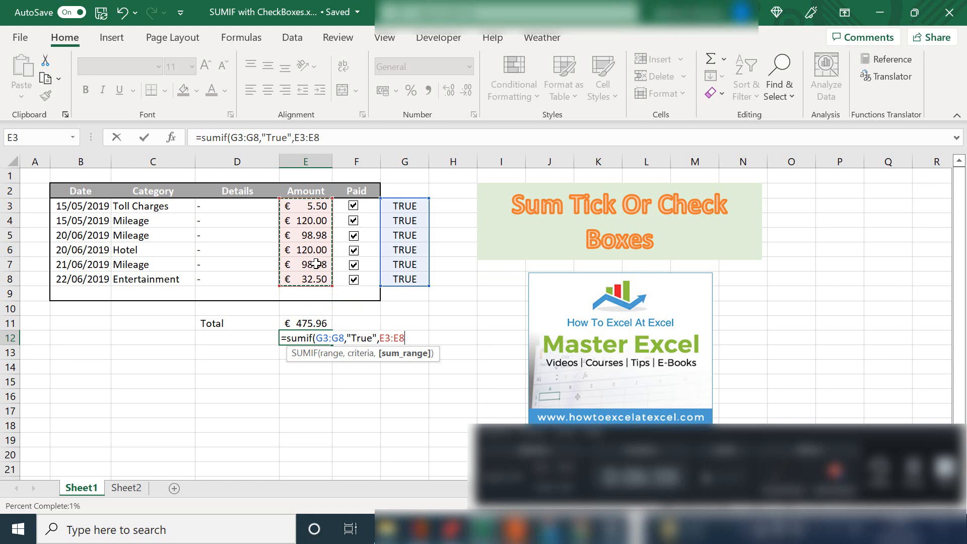
key("Enter")
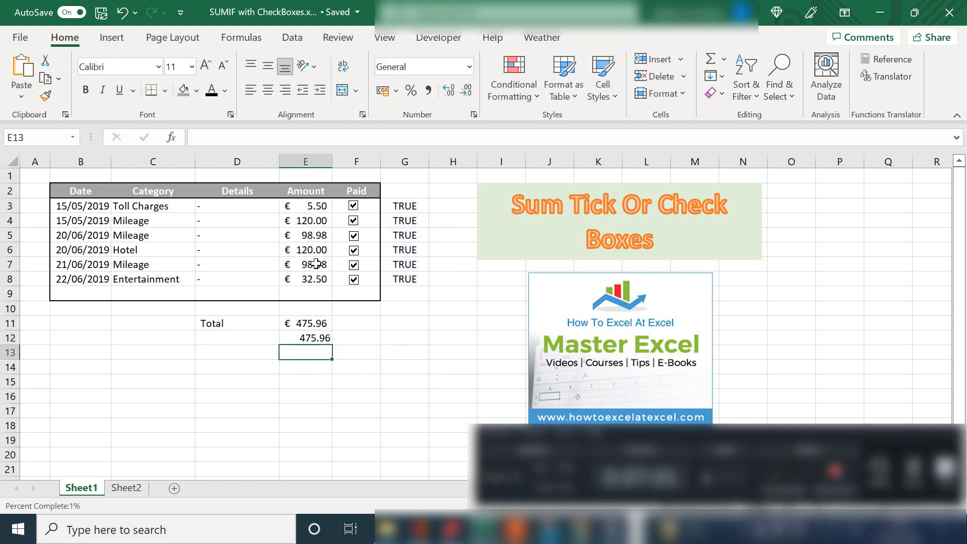
left_click(306, 338)
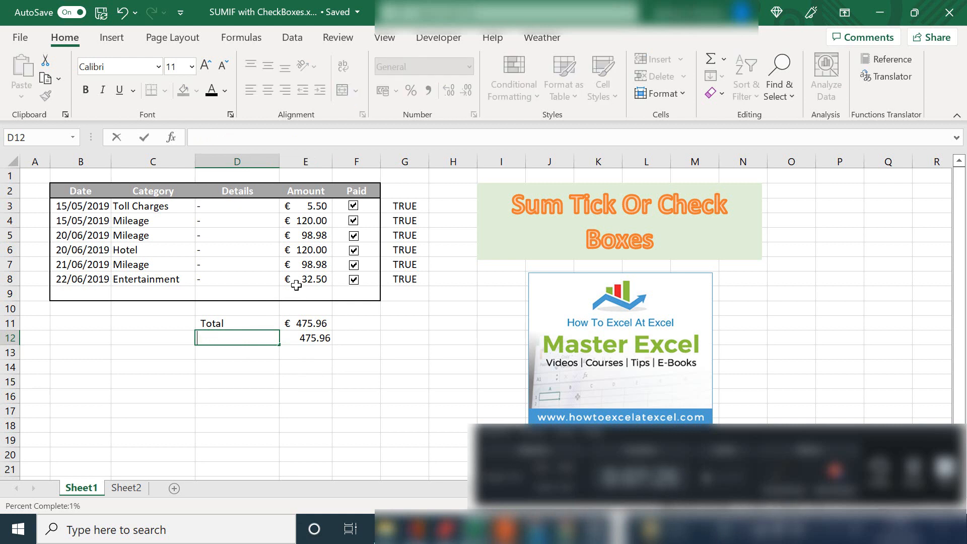
Label D12 'Unpaid Expenses', change E12's criterion to "False", and untick Paid boxes to test.
type("Unpaid Expenses")
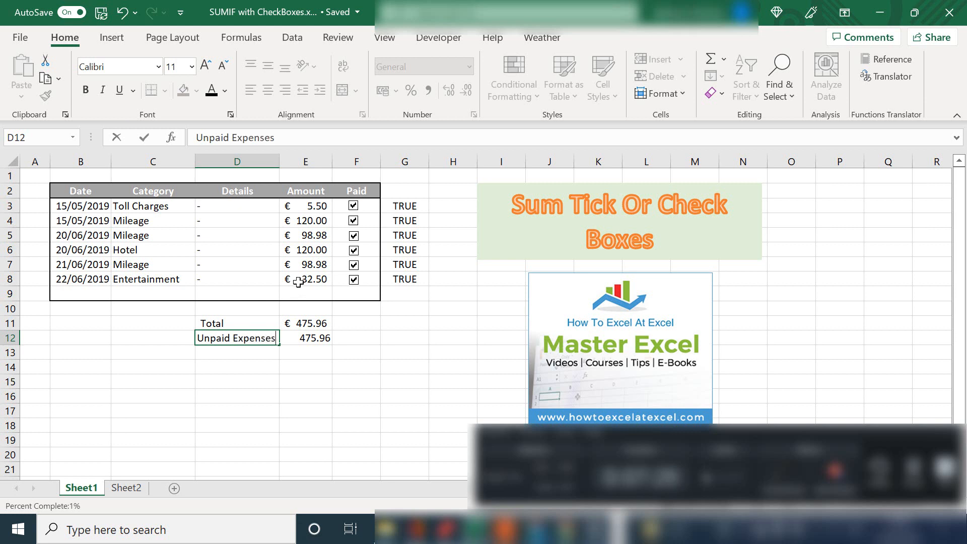
left_click(305, 338)
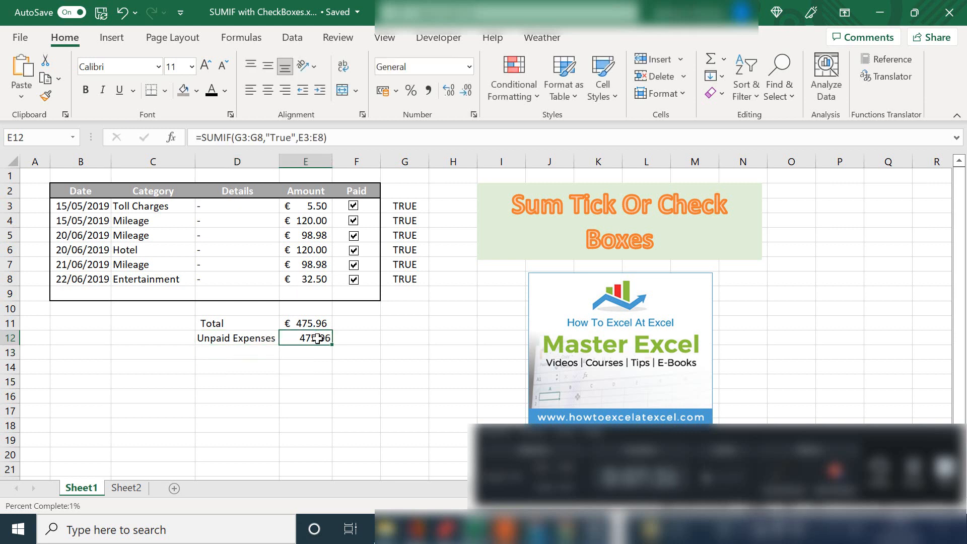
double_click(305, 339)
type("Fa")
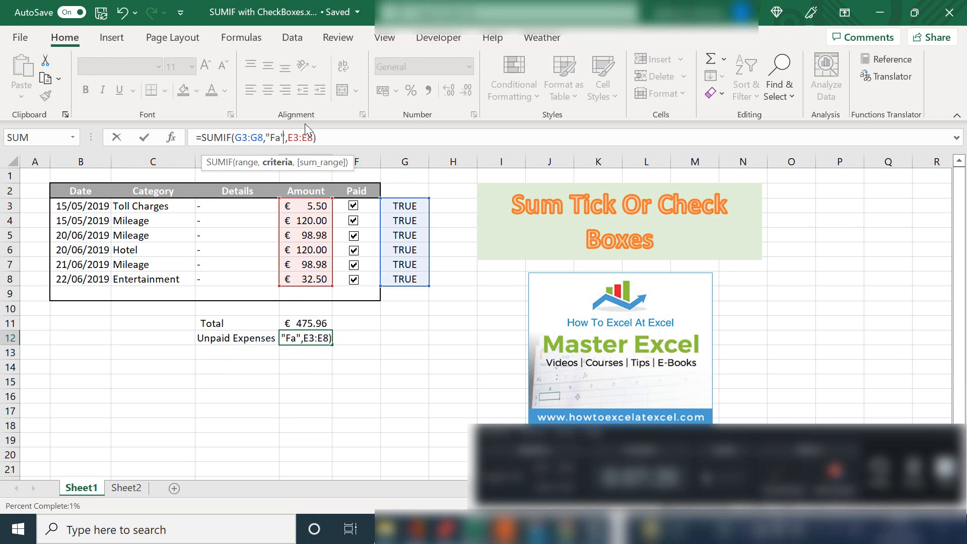
key("Enter")
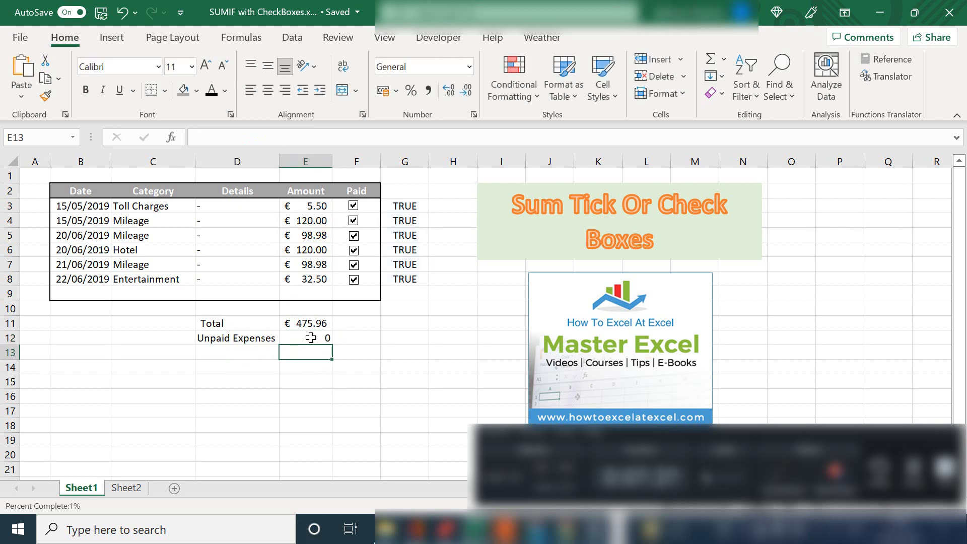
left_click(305, 338)
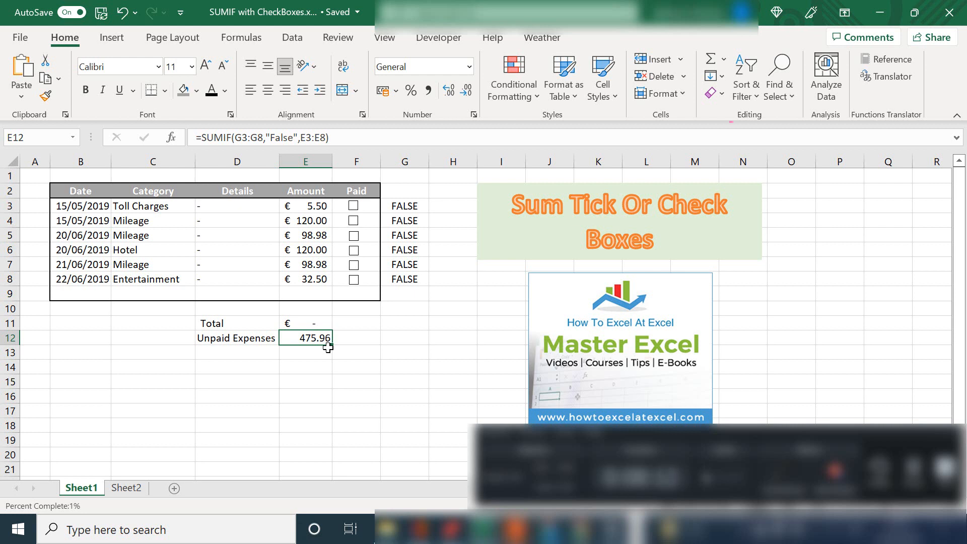
mouse_move(330, 347)
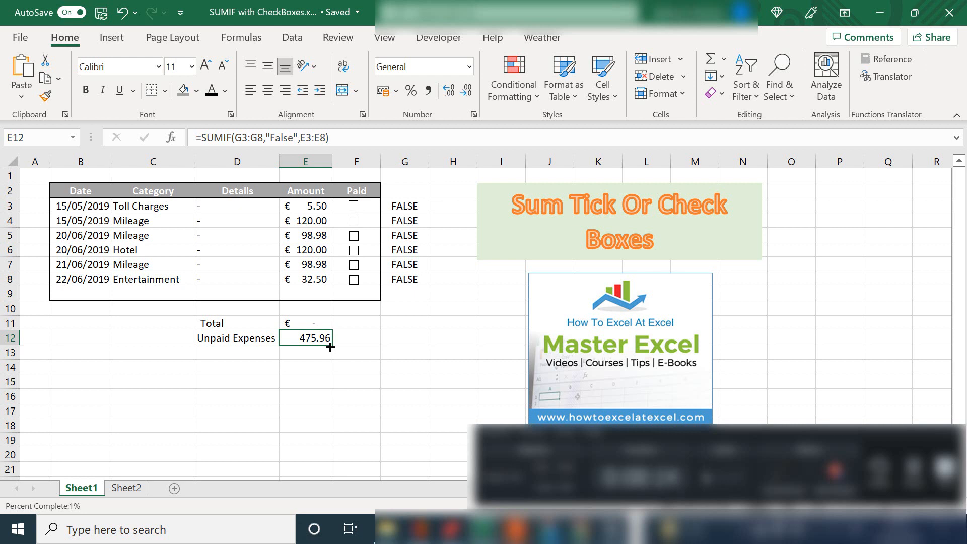